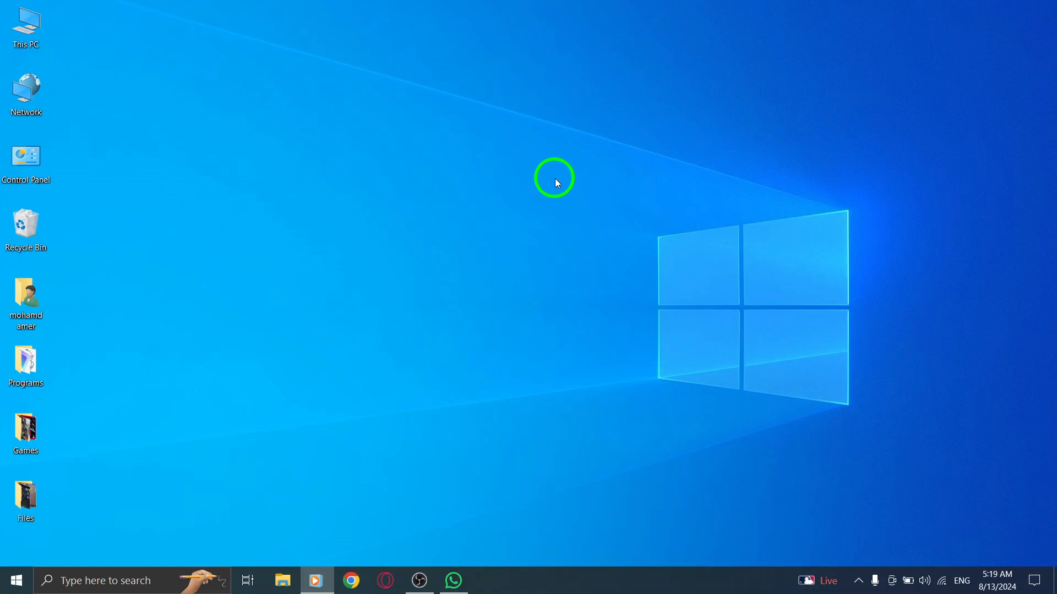
{"action": "mouse_move", "coordinate": [479, 446]}
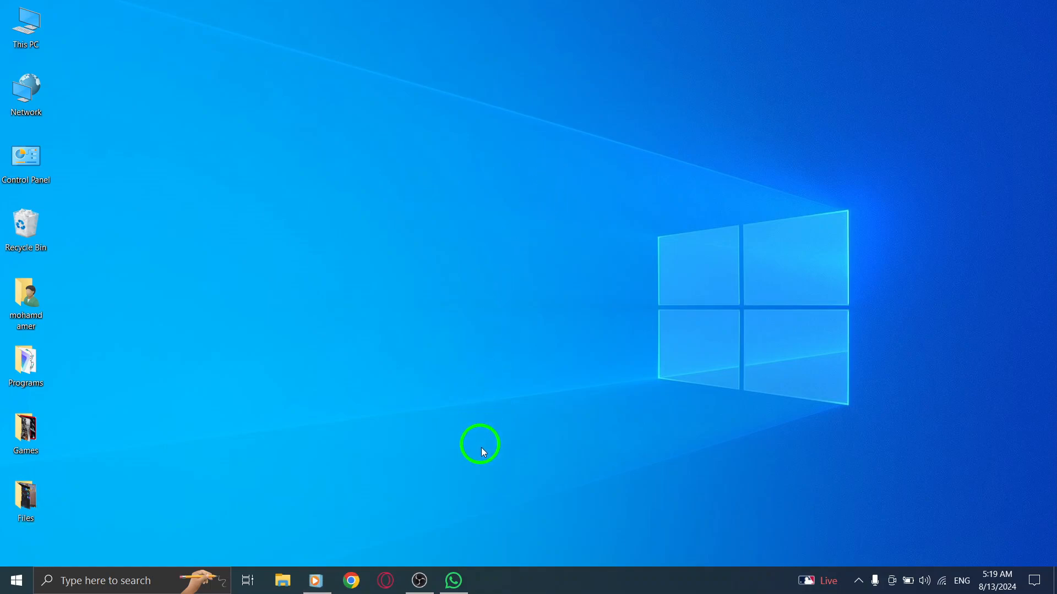
Bring WhatsApp up from the taskbar so the main chats list shows.
{"action": "left_click", "coordinate": [452, 580]}
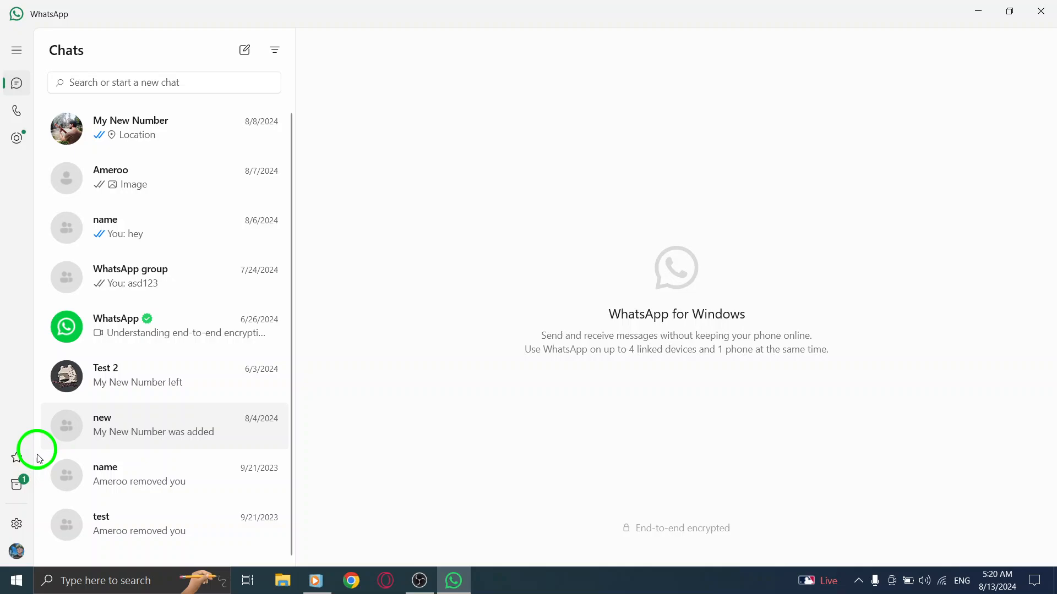
{"action": "mouse_move", "coordinate": [16, 486]}
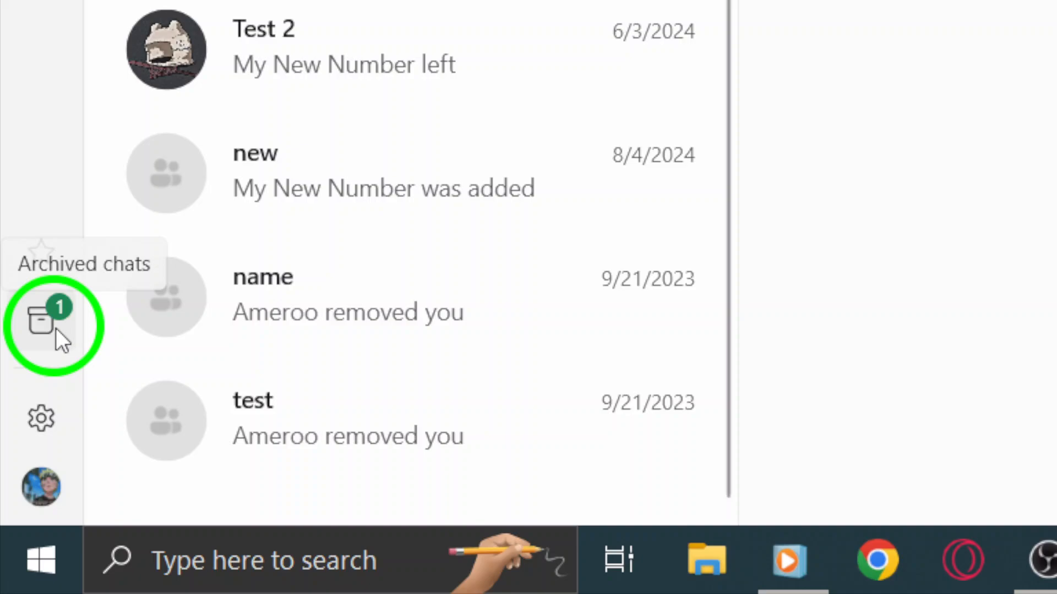
Switch the sidebar view to the Archived chats list.
{"action": "left_click", "coordinate": [41, 324]}
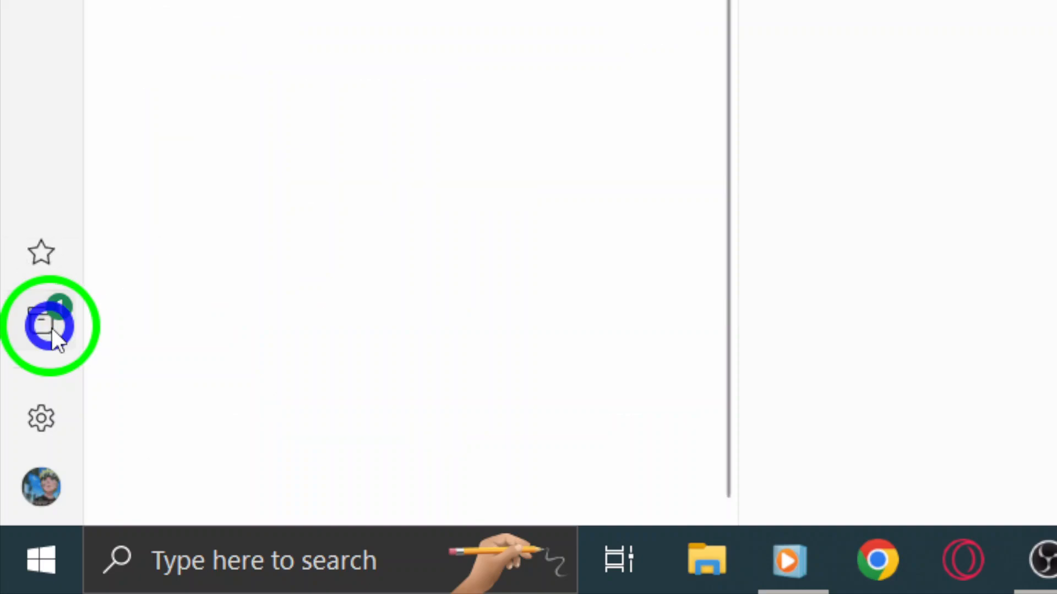
{"action": "left_click", "coordinate": [42, 324]}
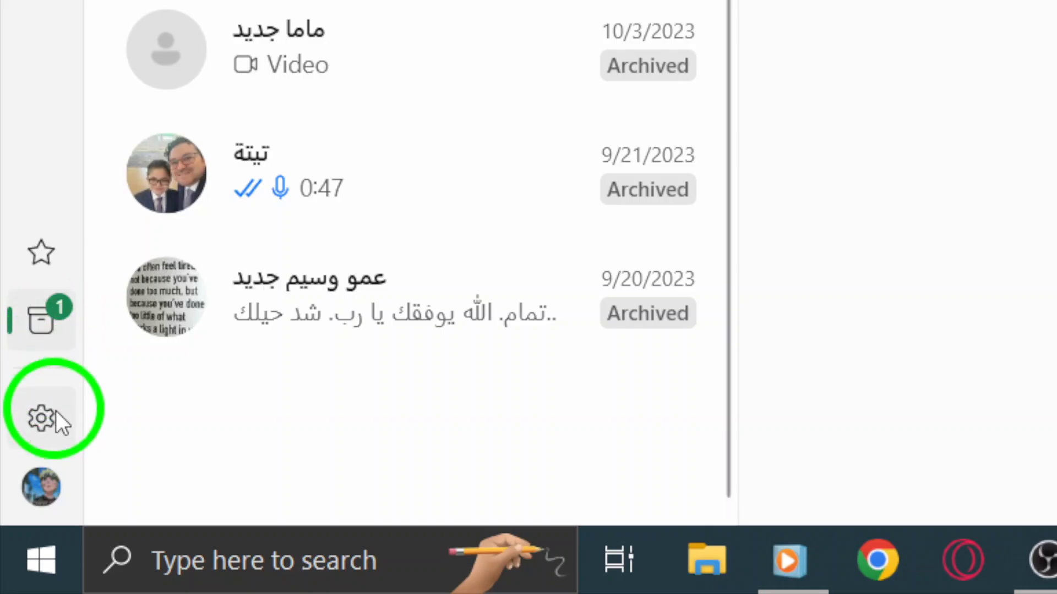
Return to the main Chats list and minimize WhatsApp to the desktop.
{"action": "left_click", "coordinate": [41, 418]}
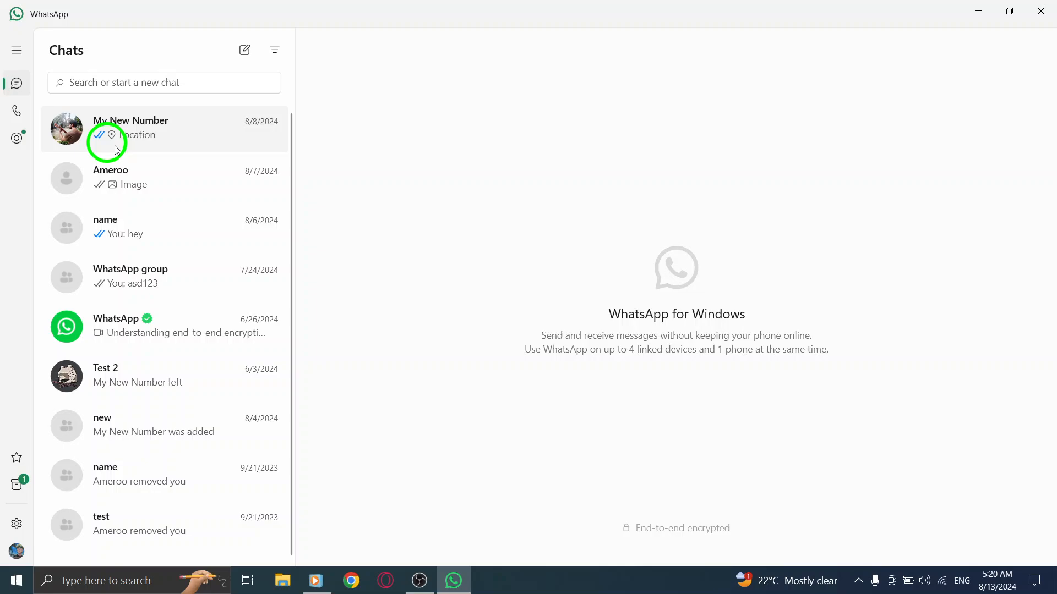
{"action": "mouse_move", "coordinate": [726, 174]}
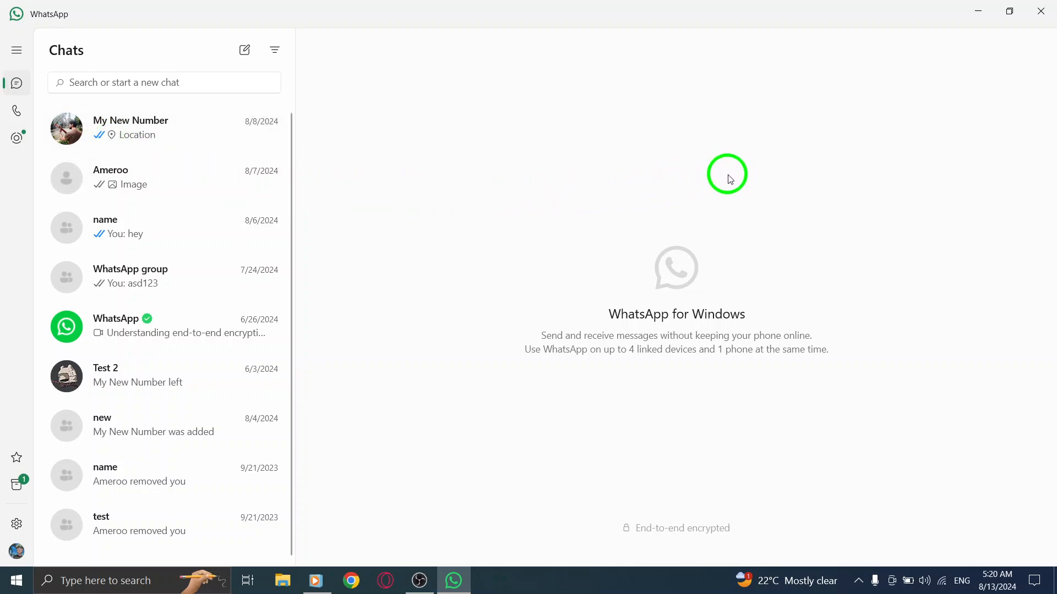
{"action": "mouse_move", "coordinate": [1010, 65]}
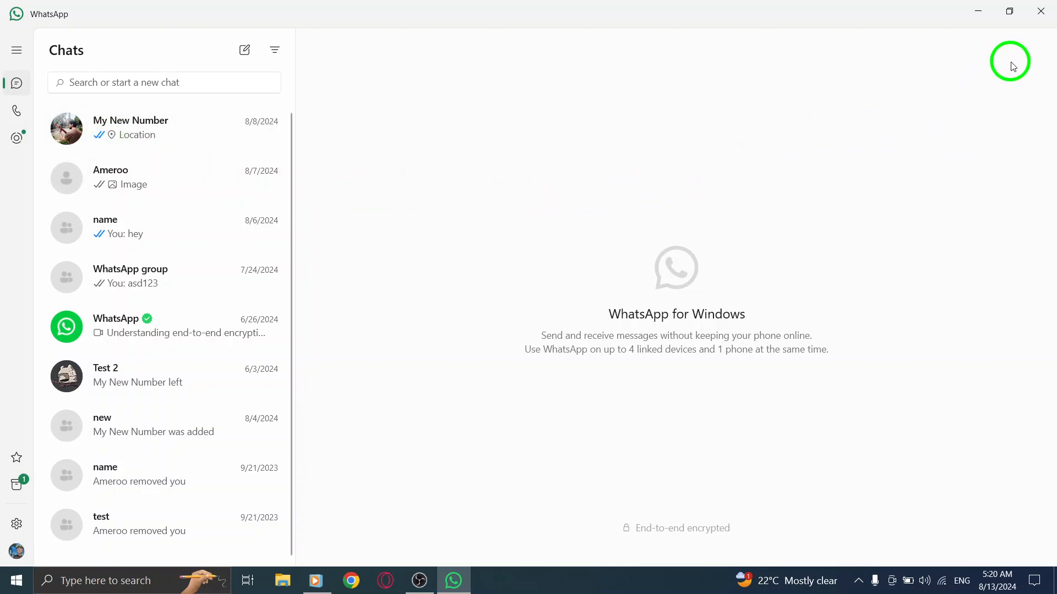
{"action": "mouse_move", "coordinate": [976, 12]}
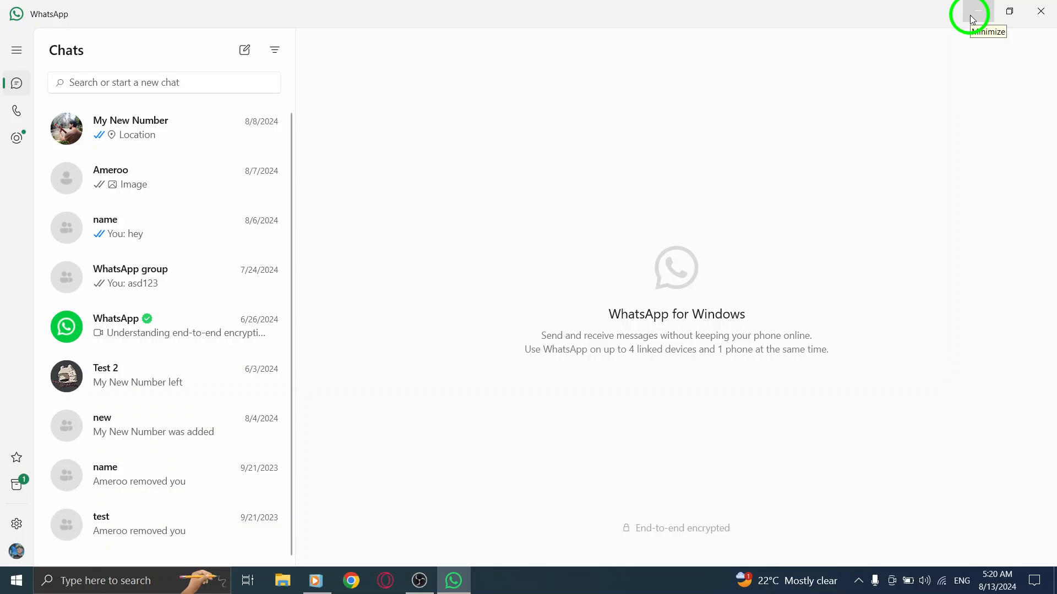
{"action": "left_click", "coordinate": [969, 12]}
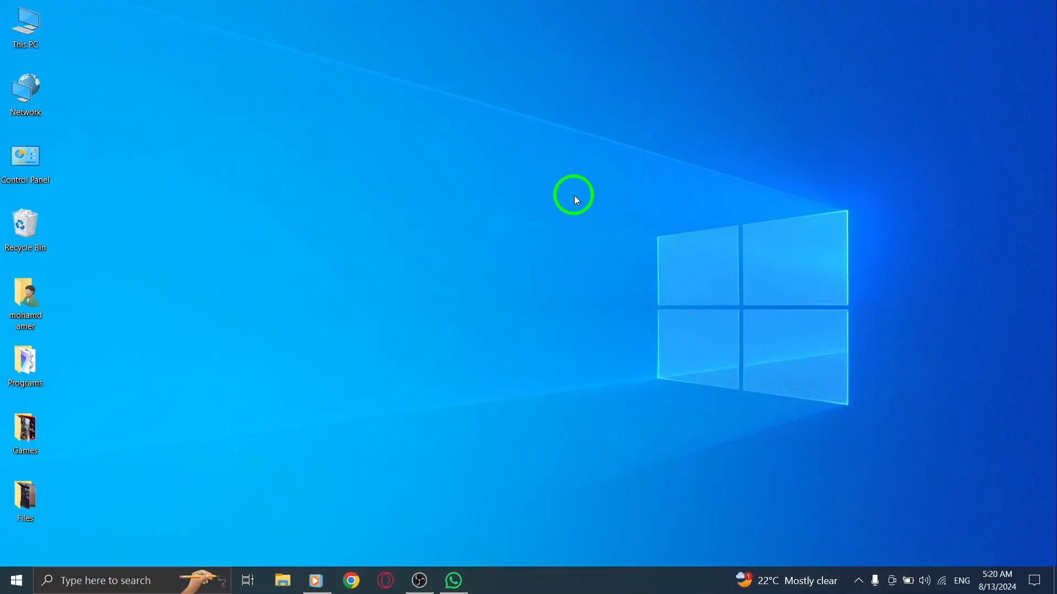